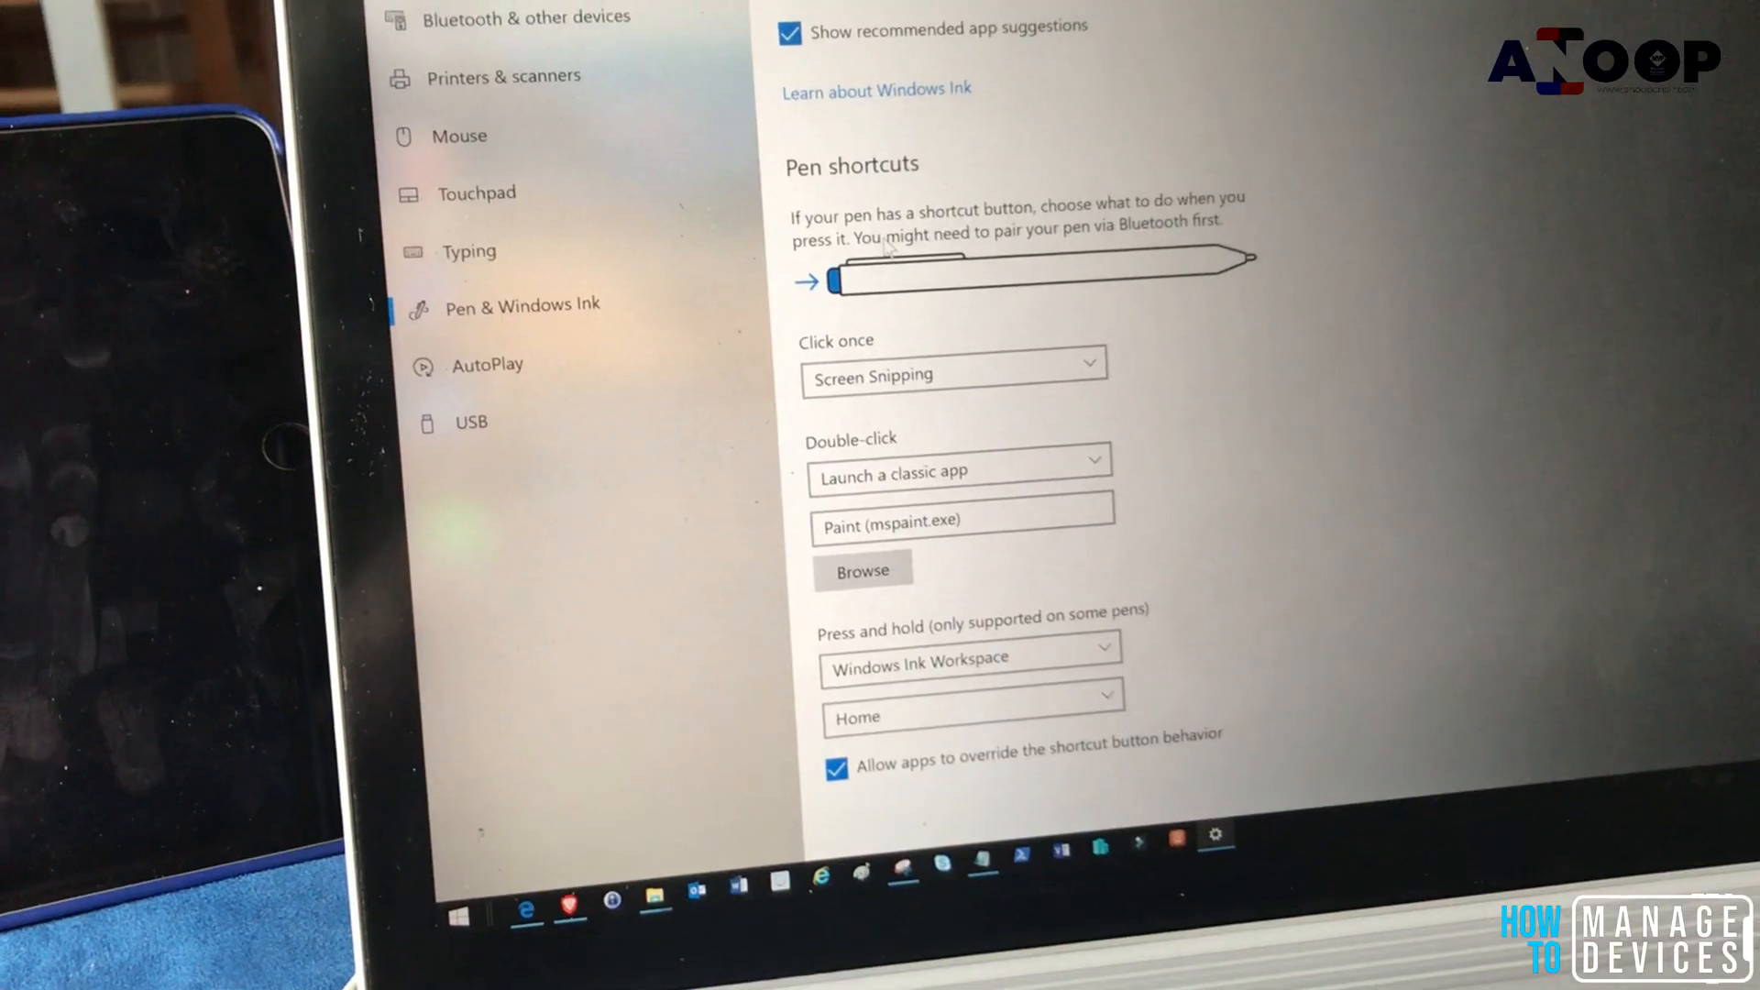
- Scroll the Pen settings page while testing the pen's top-button shortcut, which raises Paint's error
{"action": "scroll", "scroll_direction": "up", "scroll_amount": 3}
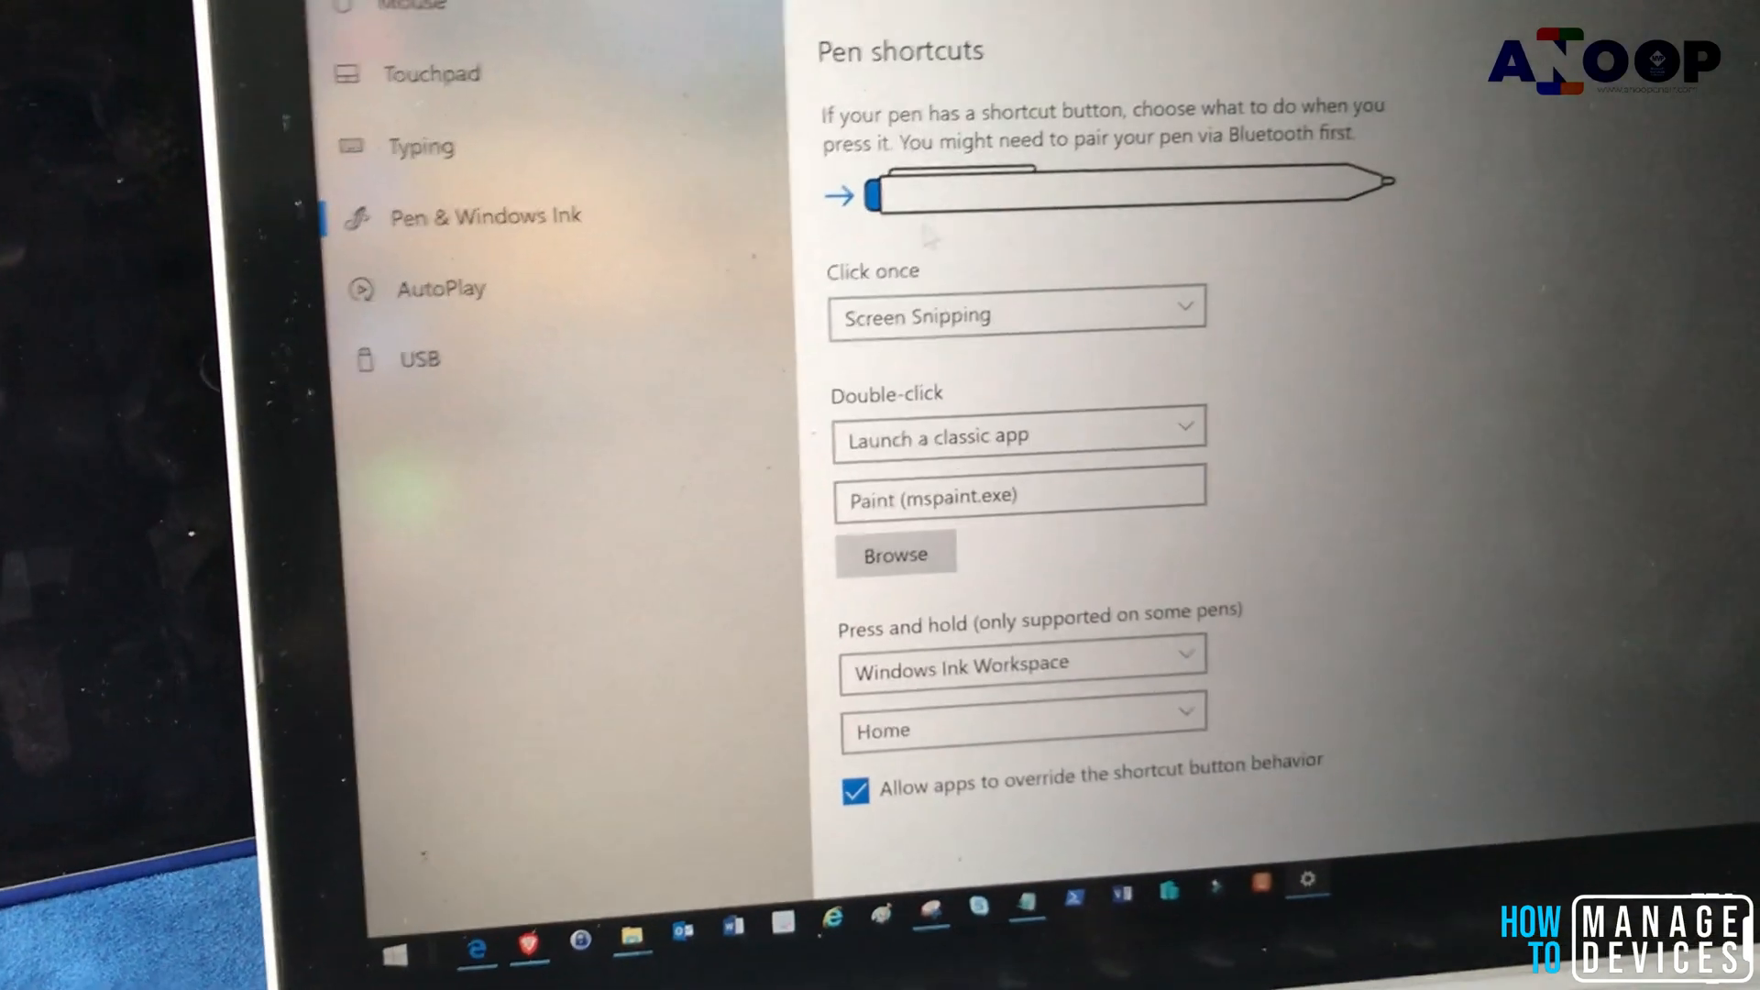
{"action": "scroll", "scroll_direction": "down", "scroll_amount": 3}
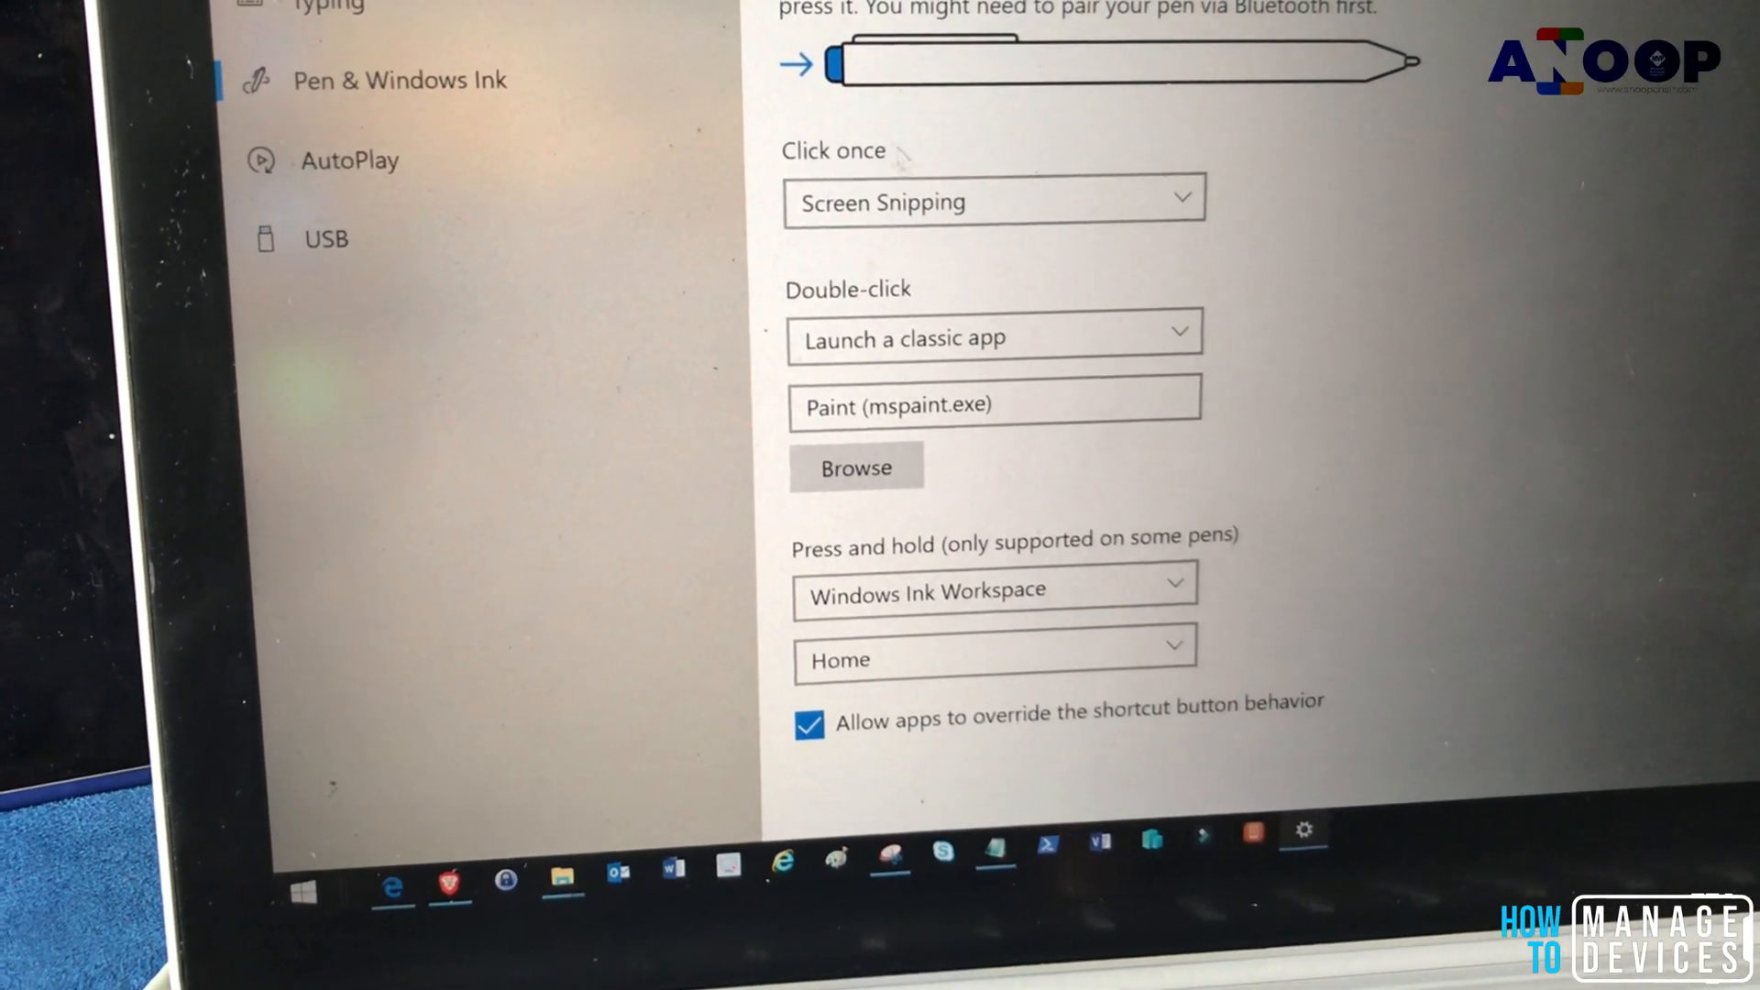
{"action": "scroll", "scroll_direction": "up", "scroll_amount": 3}
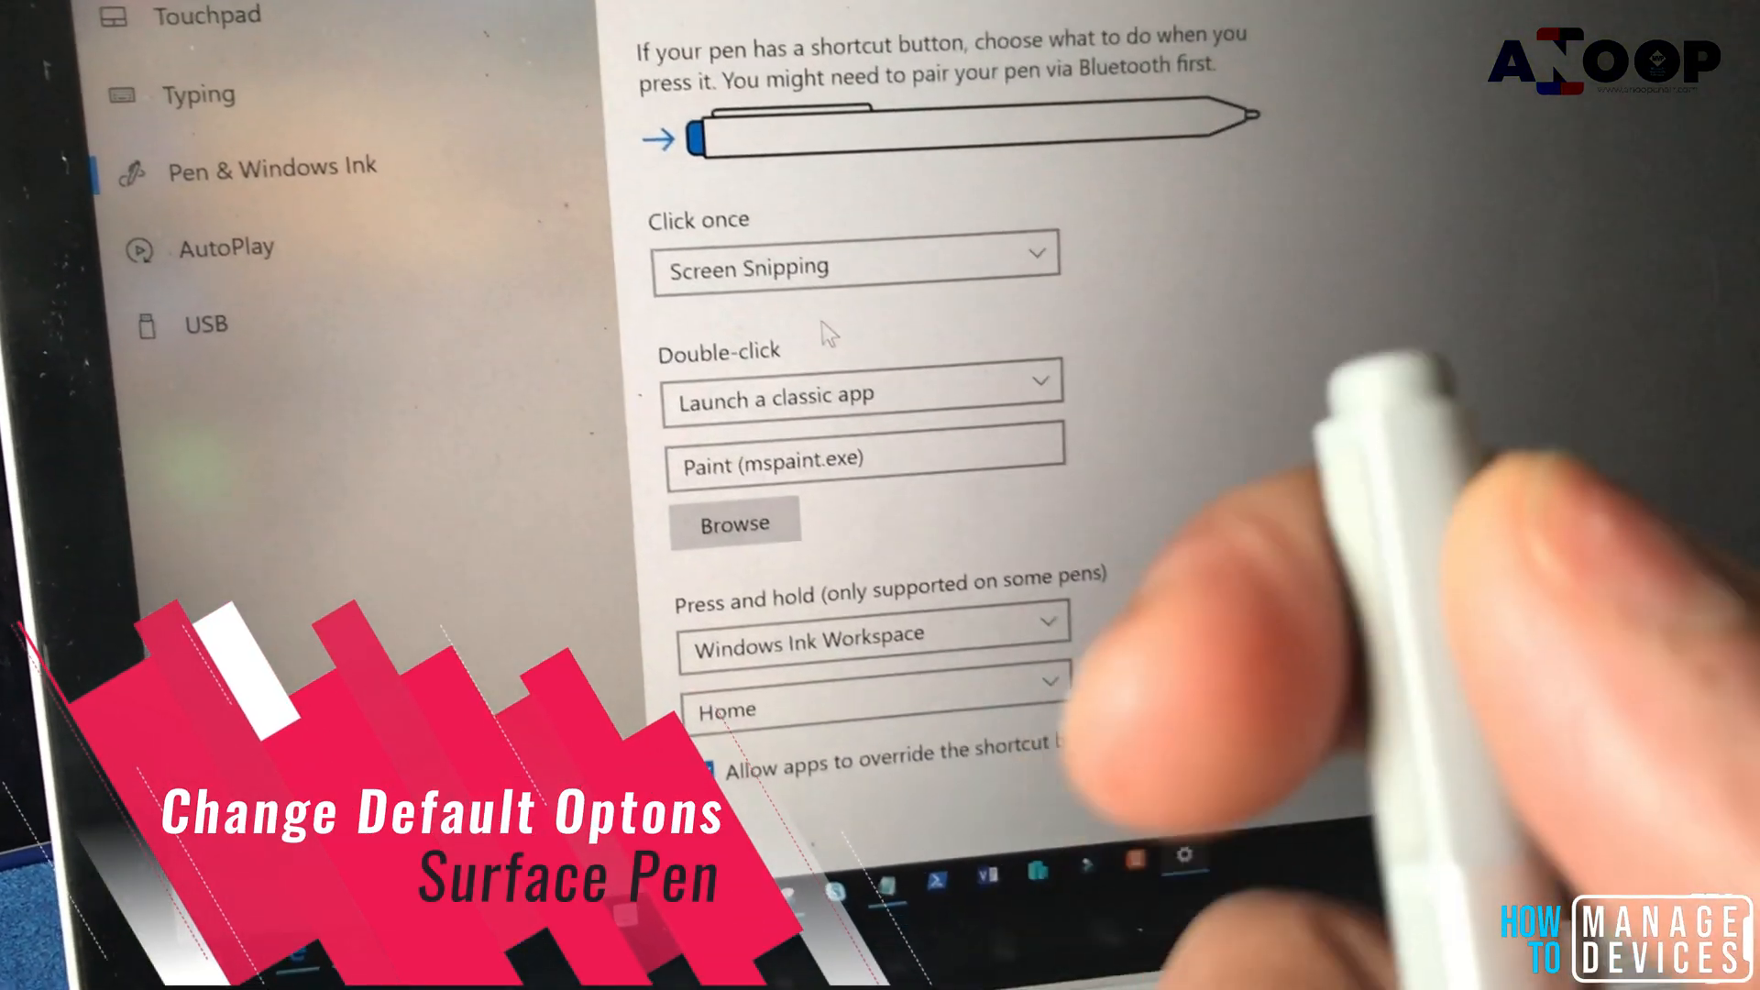
{"action": "scroll", "scroll_direction": "up", "scroll_amount": 3}
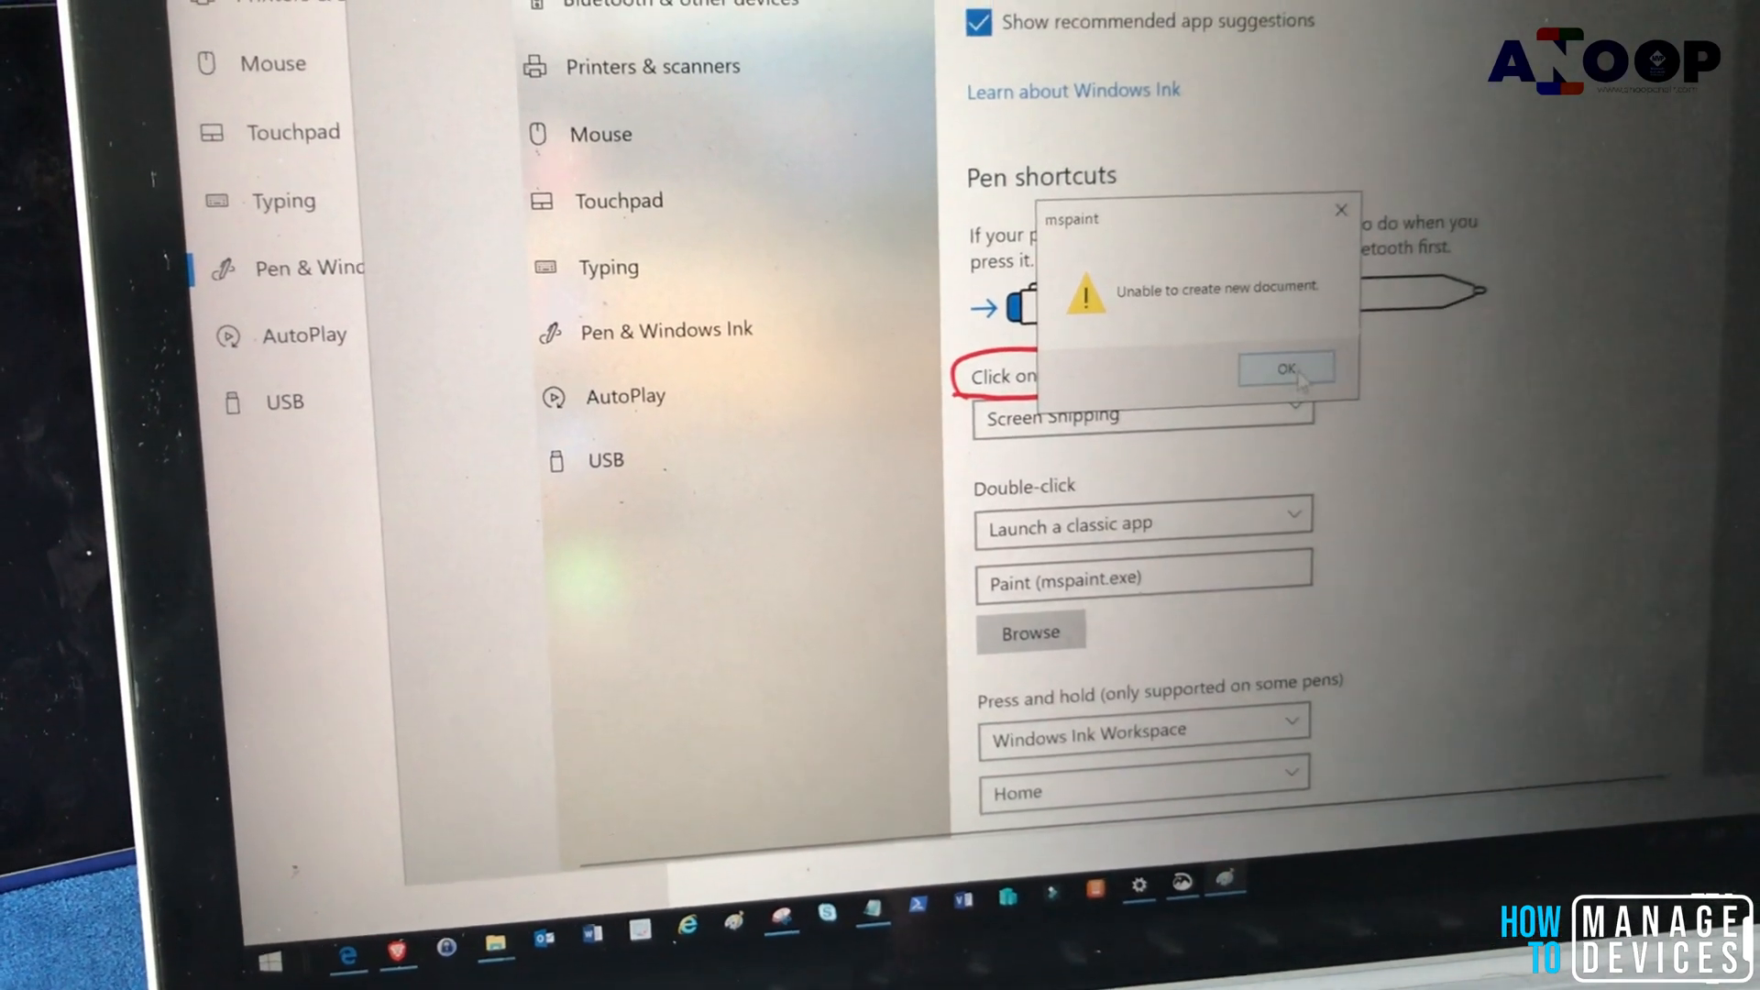
- Dismiss Paint's error, save the screen snip, then dismiss Paint's repeated error
{"action": "left_click", "coordinate": [1285, 369]}
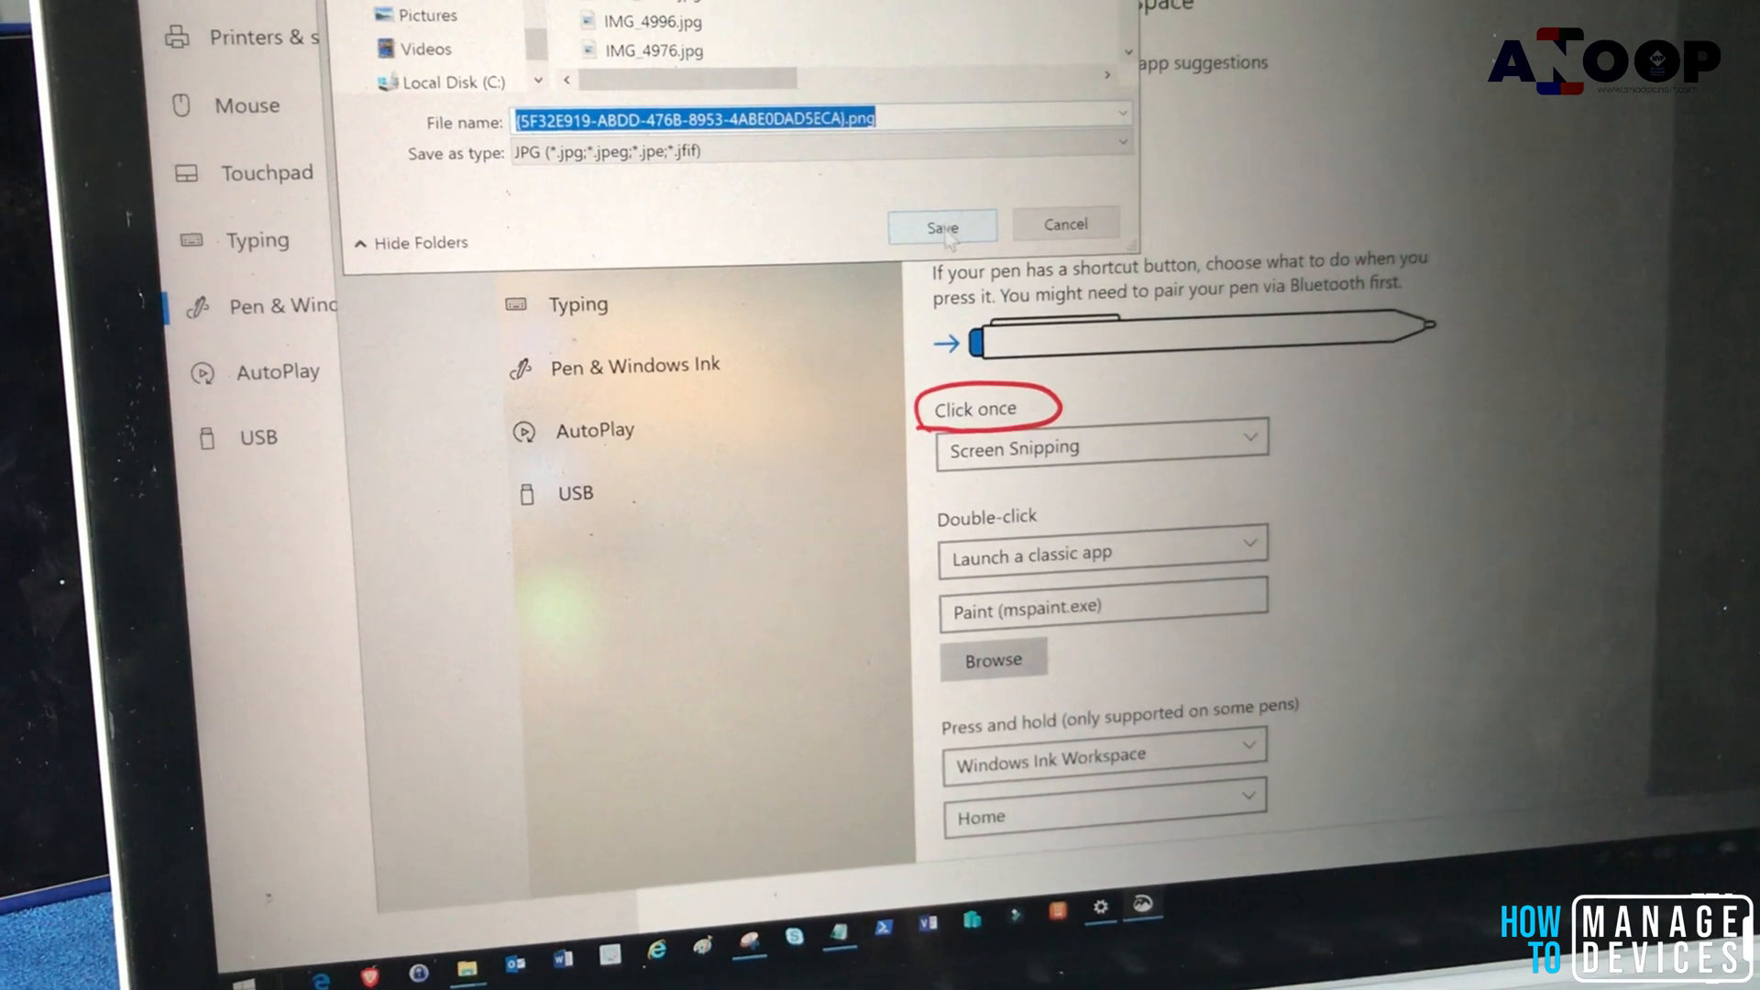
{"action": "left_click", "coordinate": [940, 225]}
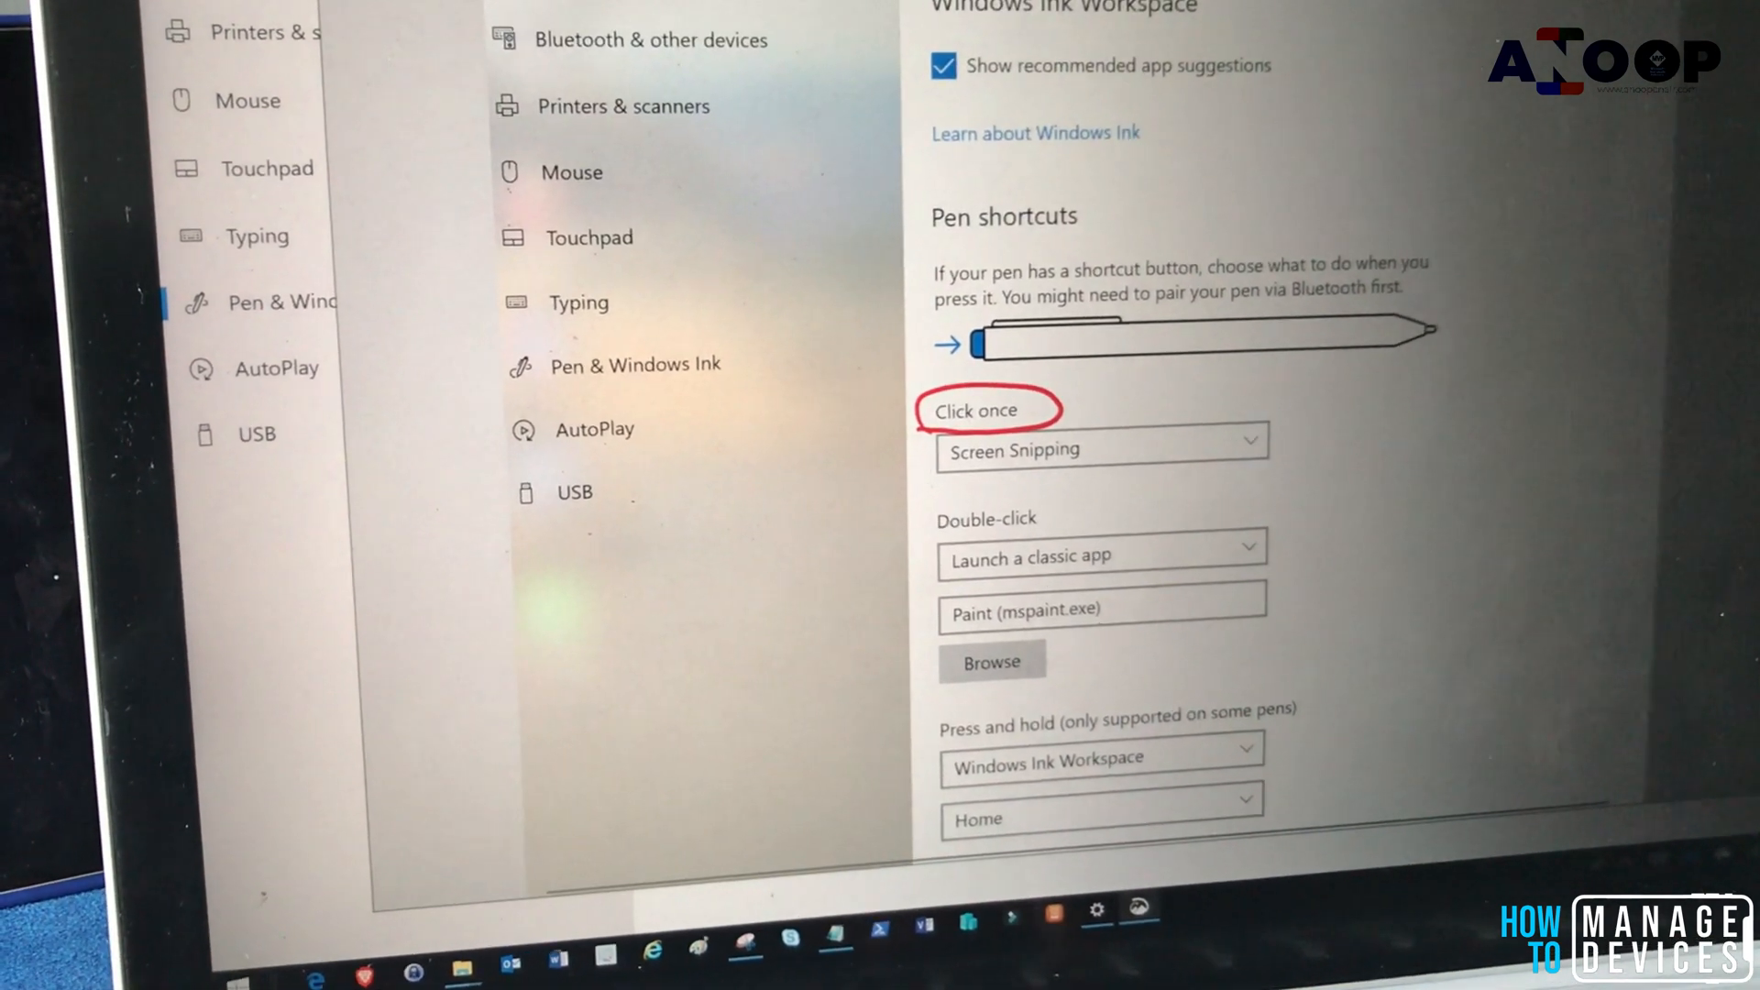
{"action": "scroll", "scroll_direction": "down", "scroll_amount": 3}
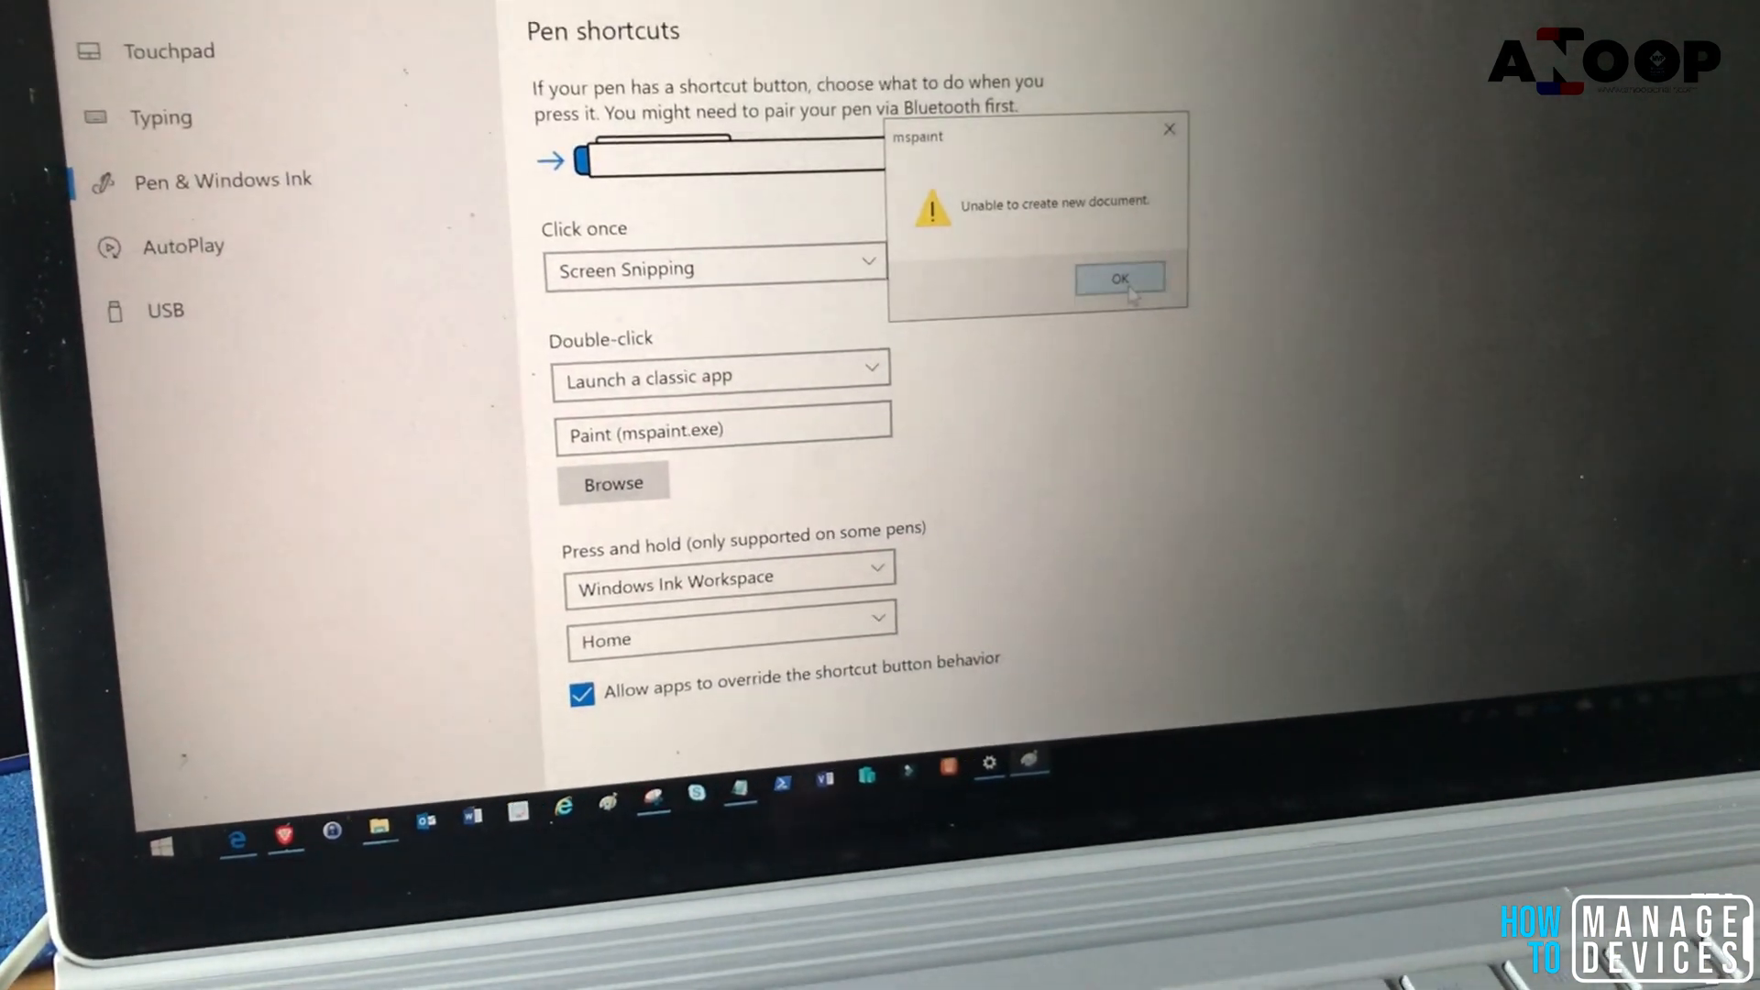
{"action": "left_click", "coordinate": [1118, 279]}
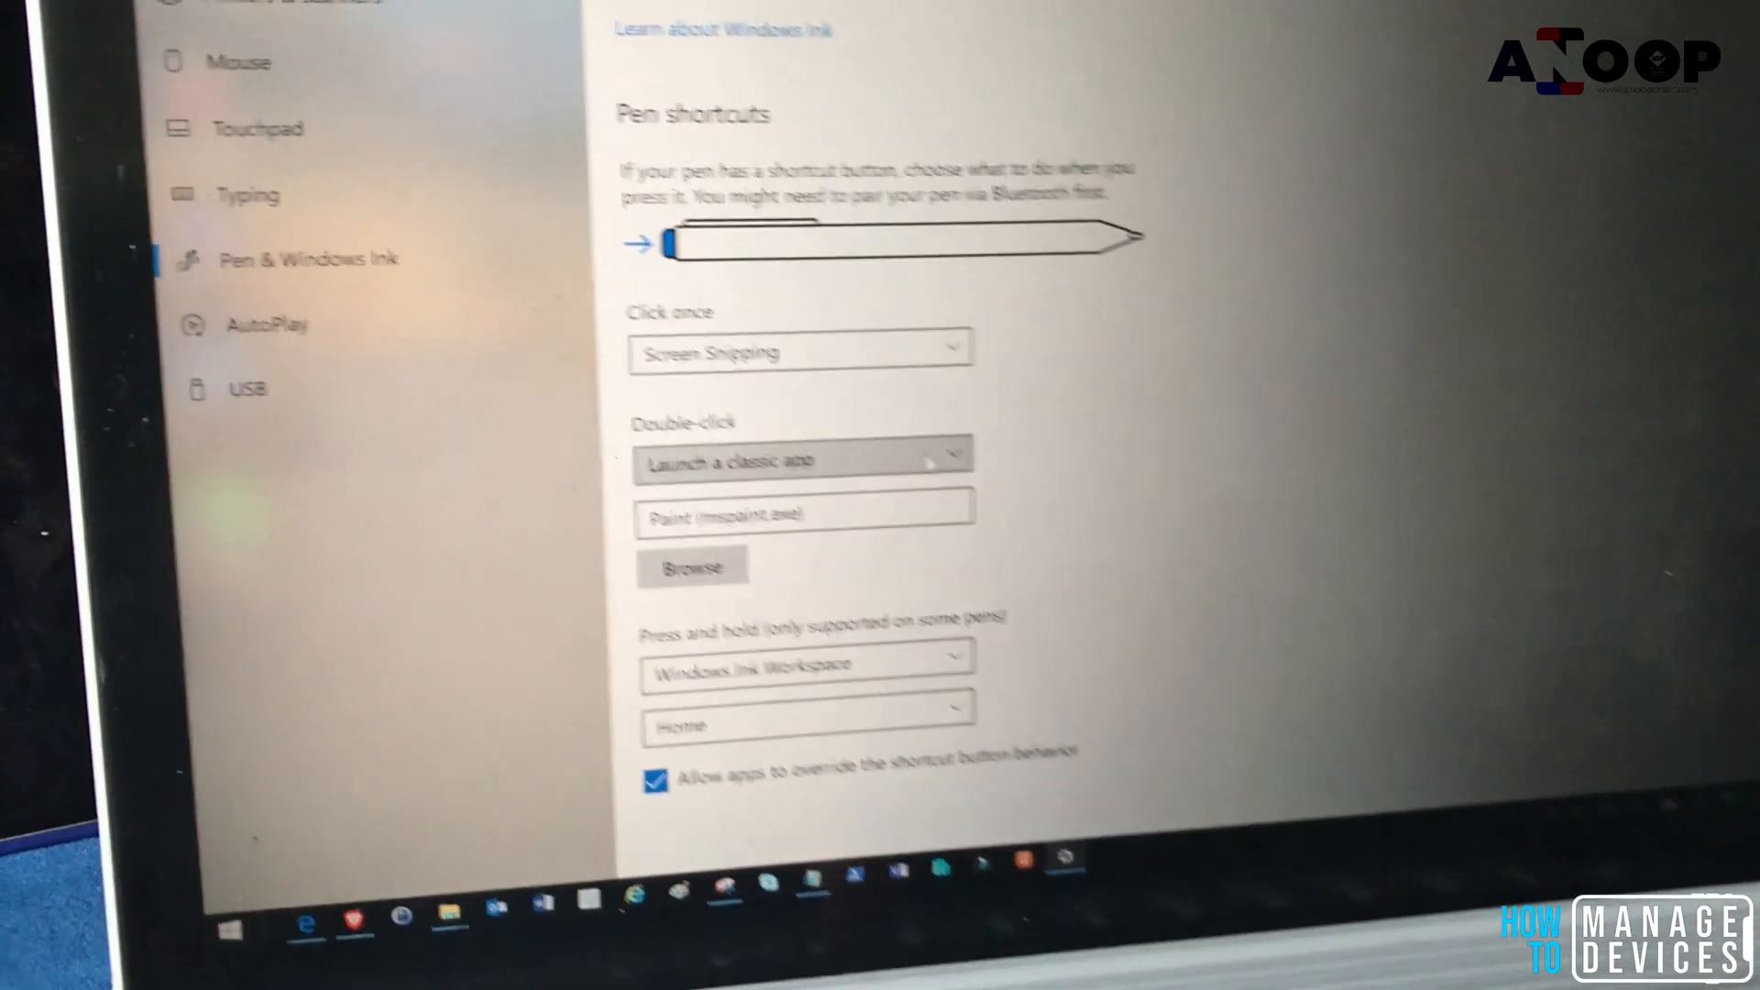
- Set the pen's Double-click action to launch the Photos universal app
{"action": "left_click", "coordinate": [799, 352]}
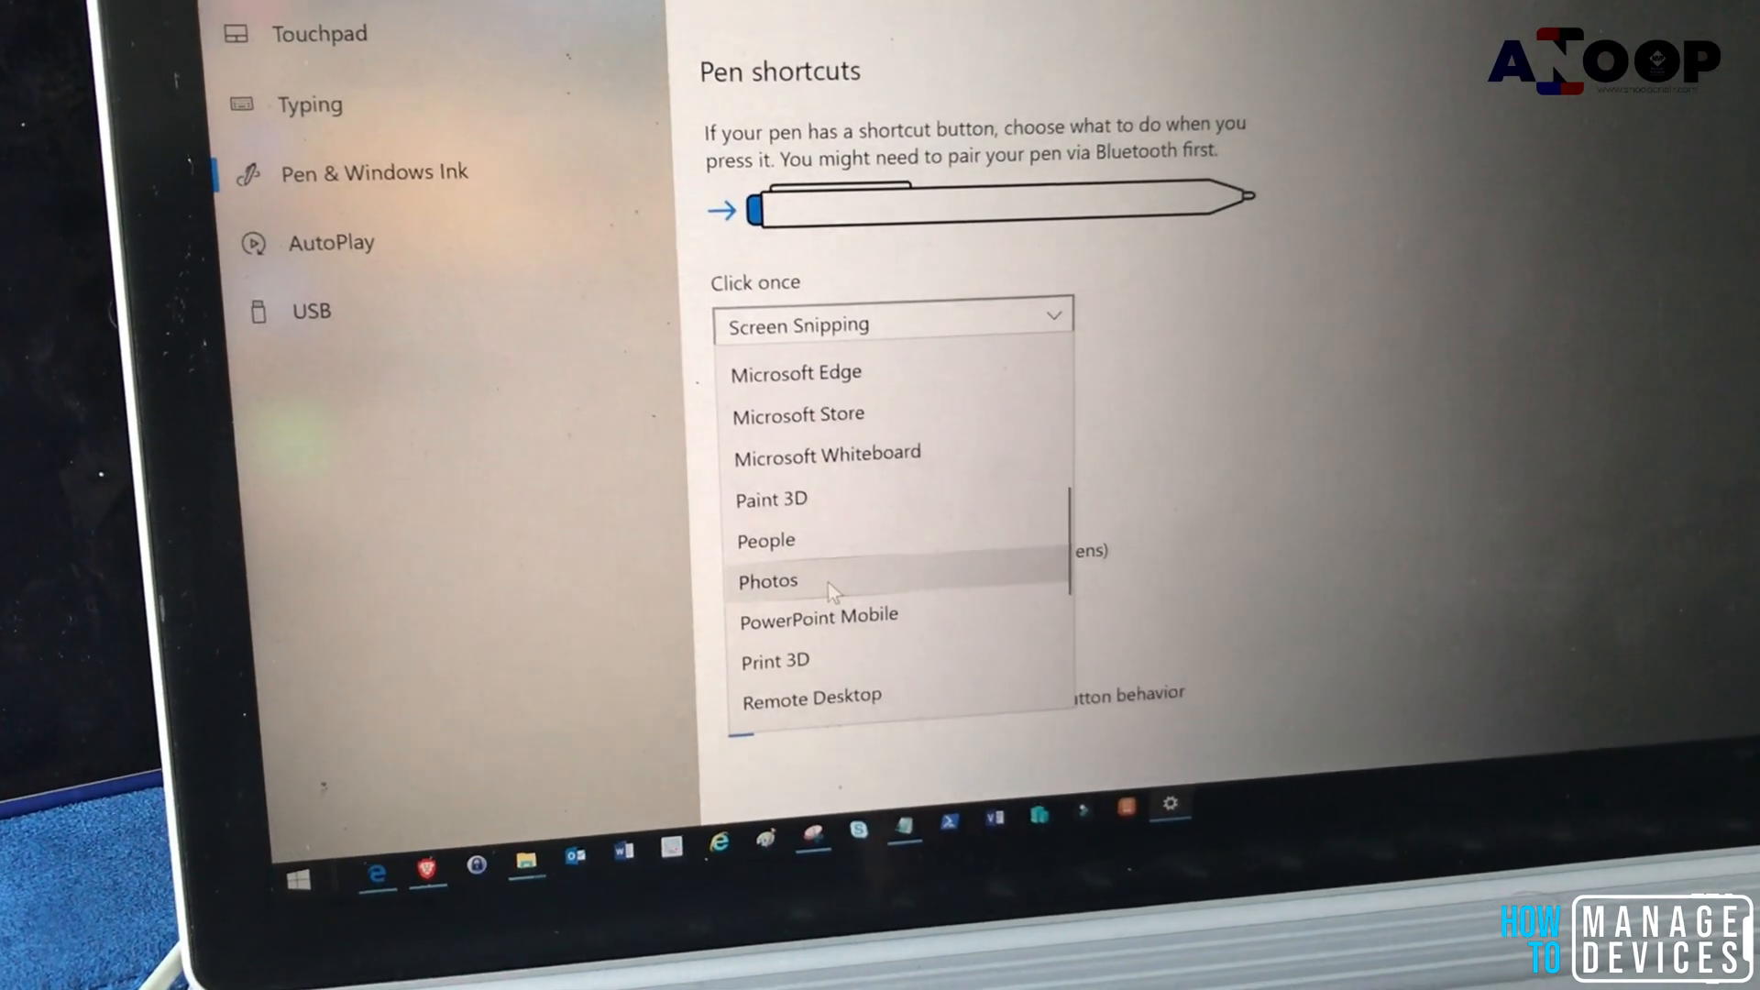
{"action": "left_click", "coordinate": [768, 581]}
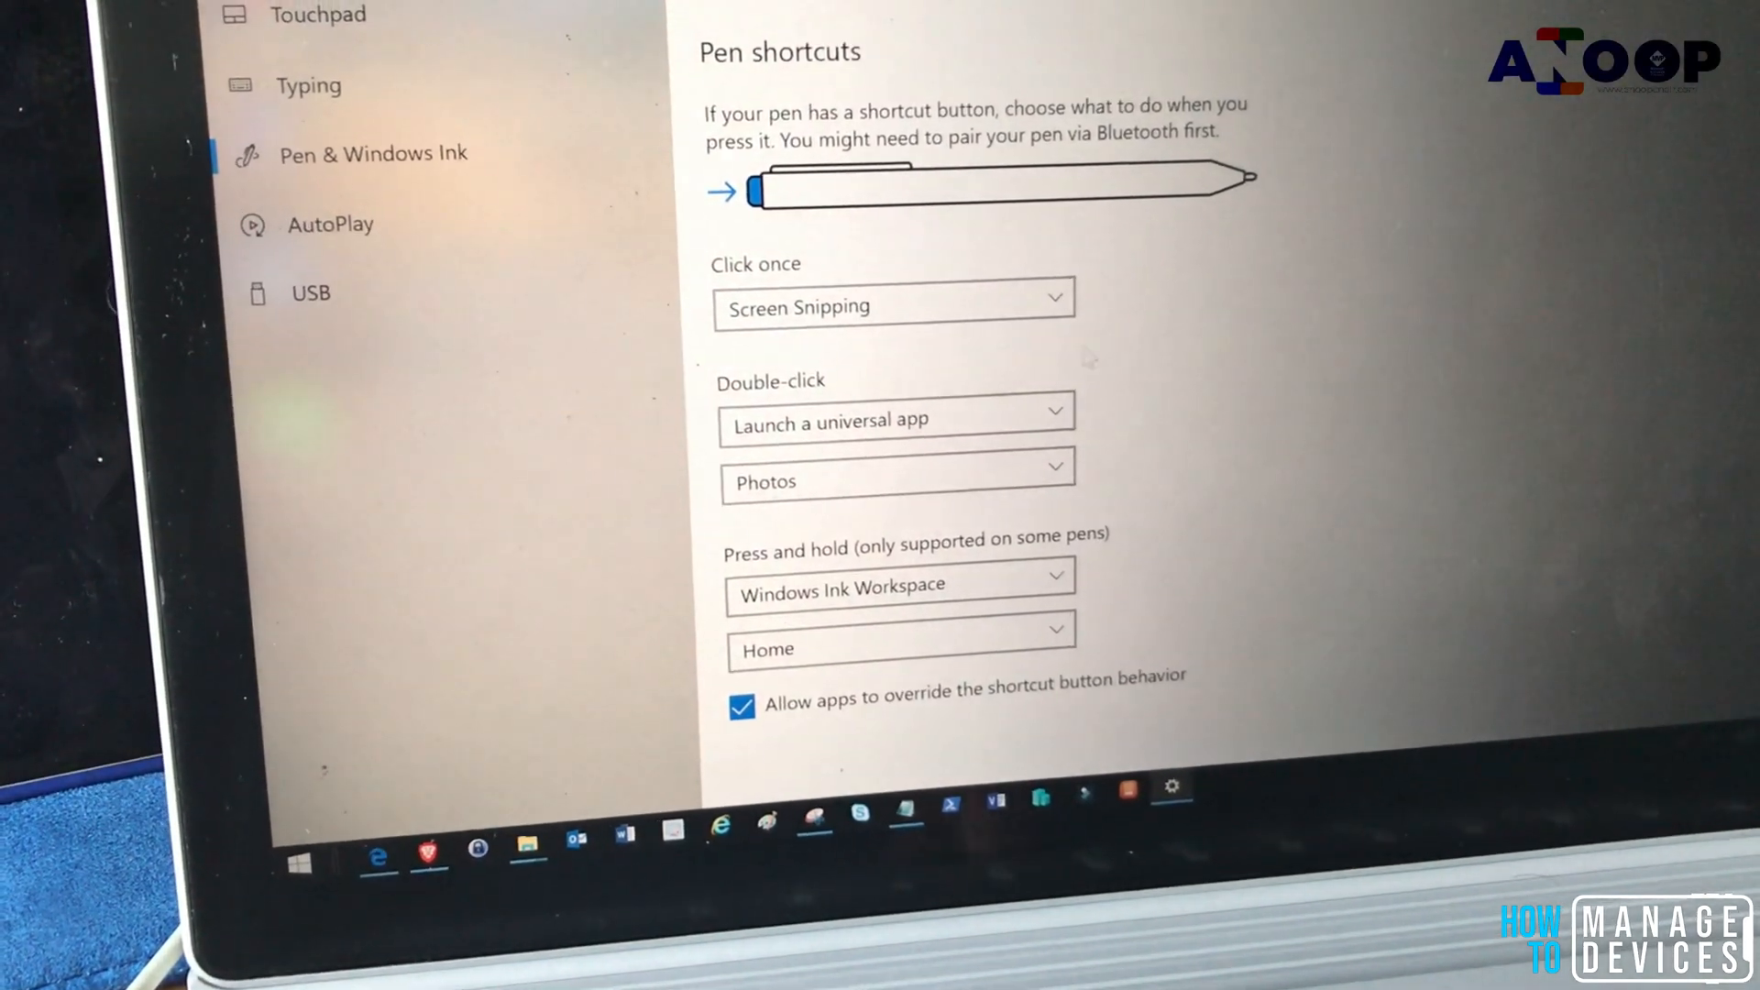